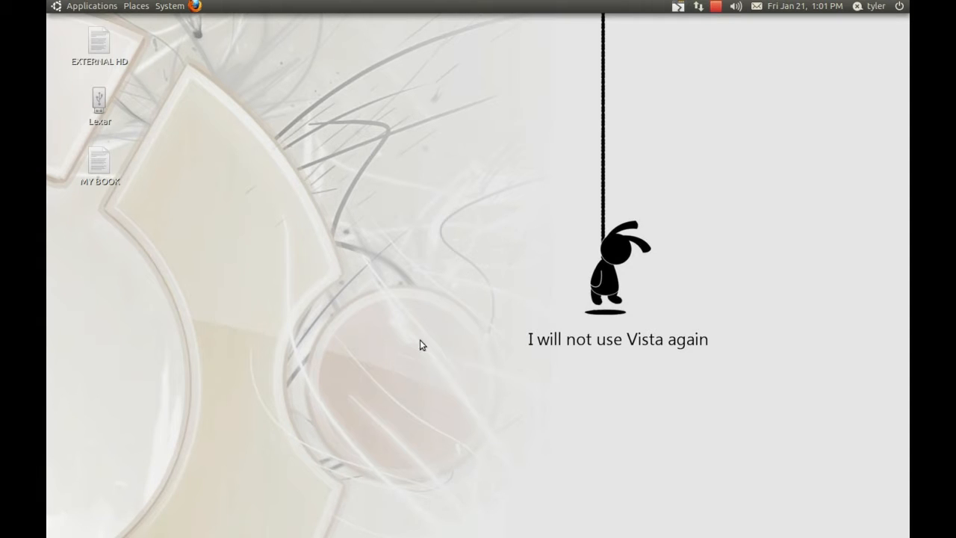
mouse_move(540, 21)
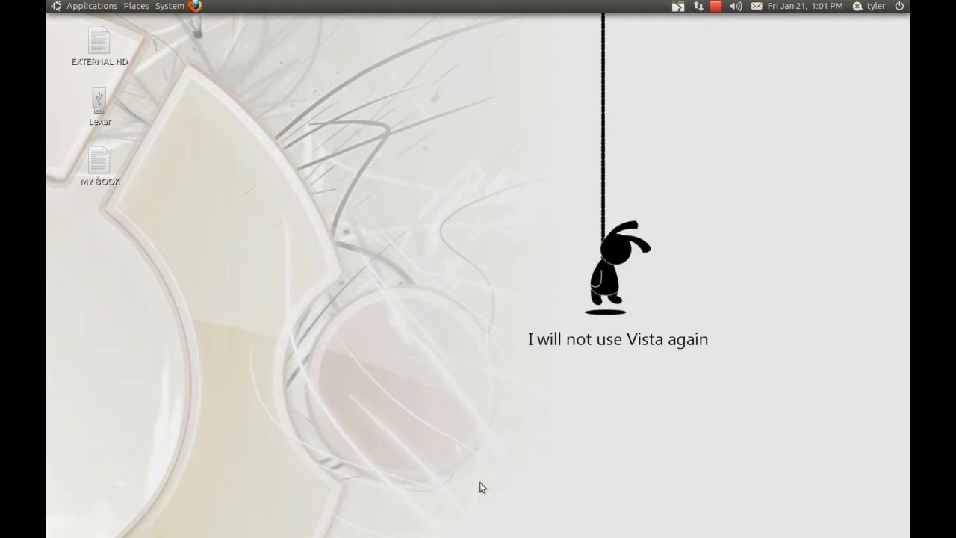
mouse_move(212, 499)
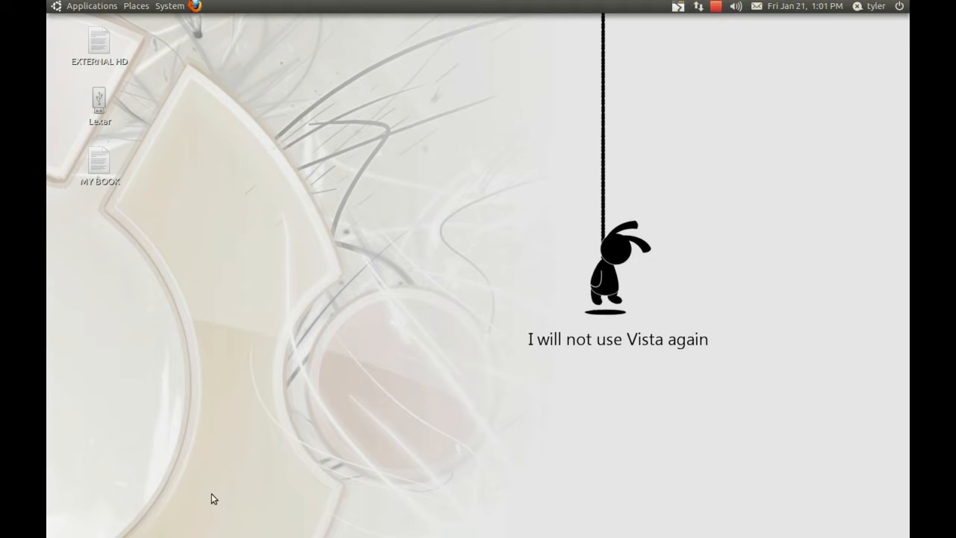
mouse_move(442, 499)
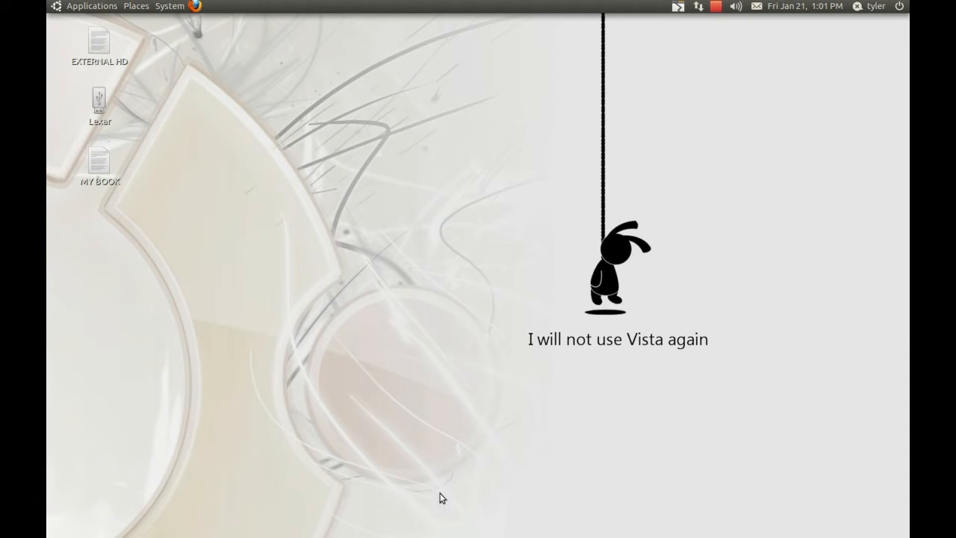
mouse_move(60, 24)
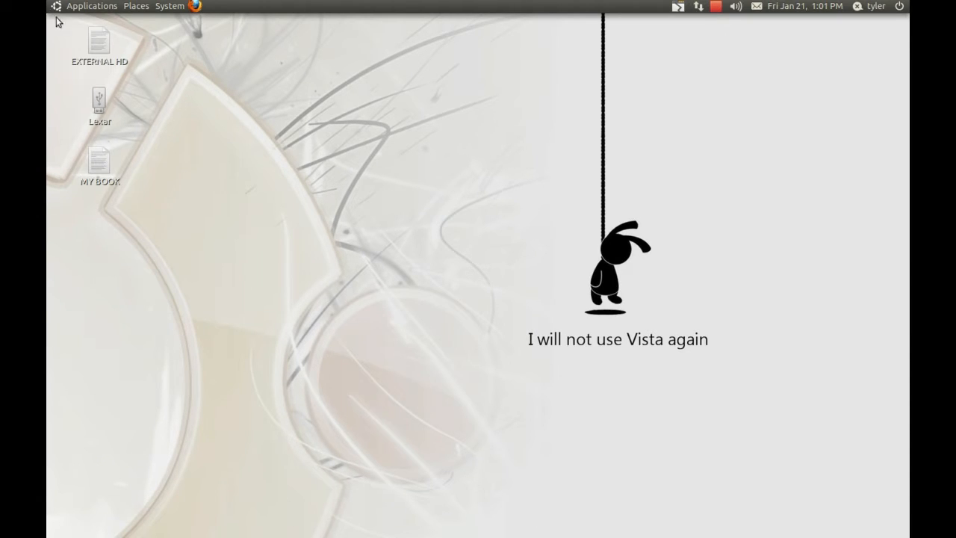
- Launch Ubuntu Software Center from the Applications menu and pick the Avant Window Navigator result
click(91, 6)
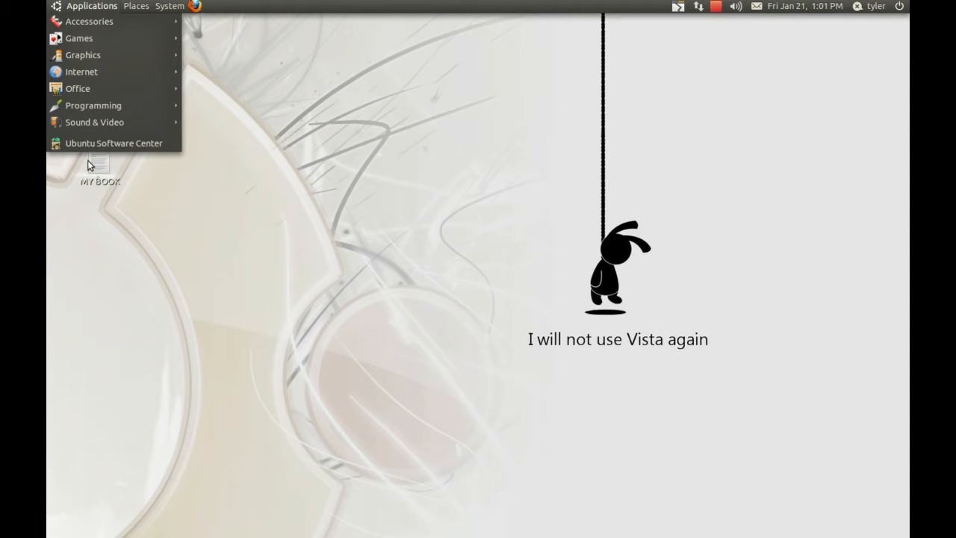
click(518, 131)
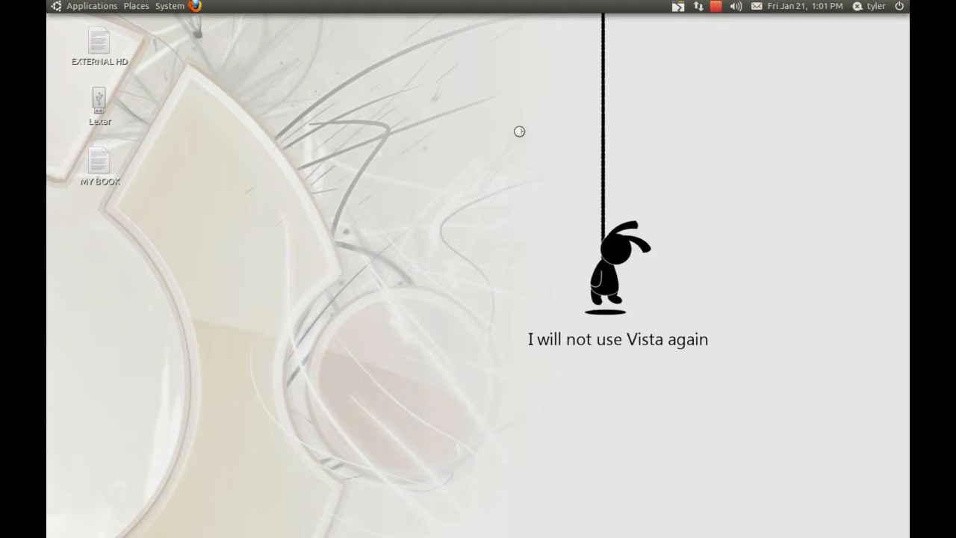
mouse_move(647, 120)
text(awn)
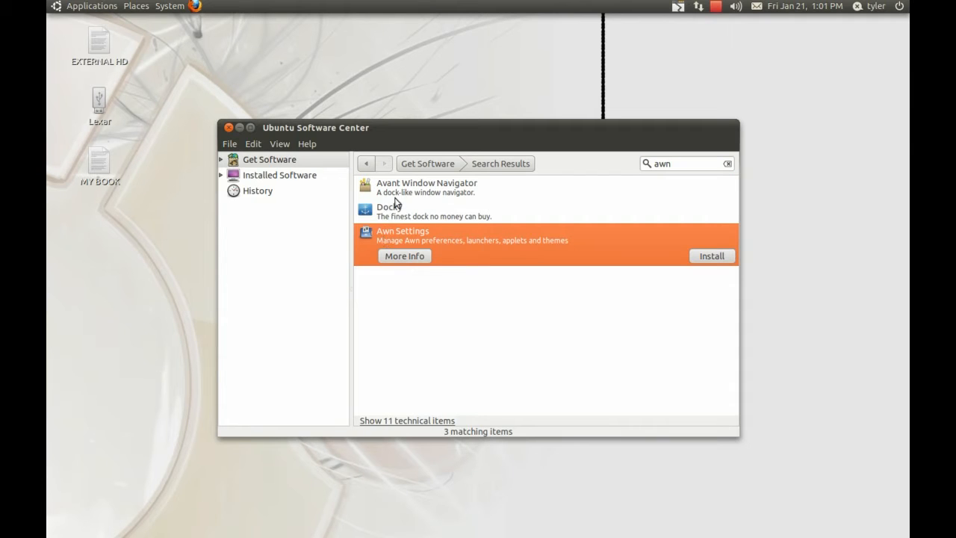
click(427, 186)
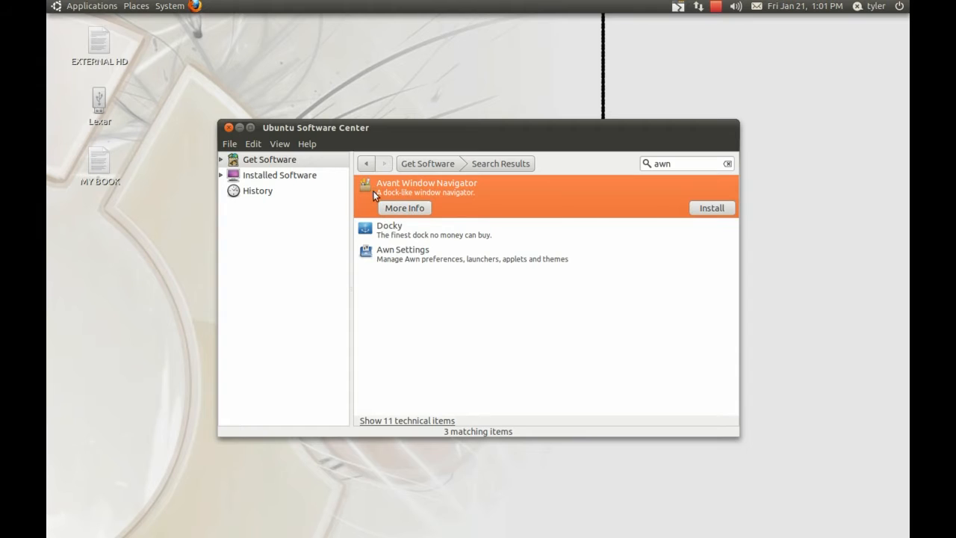
mouse_move(404, 237)
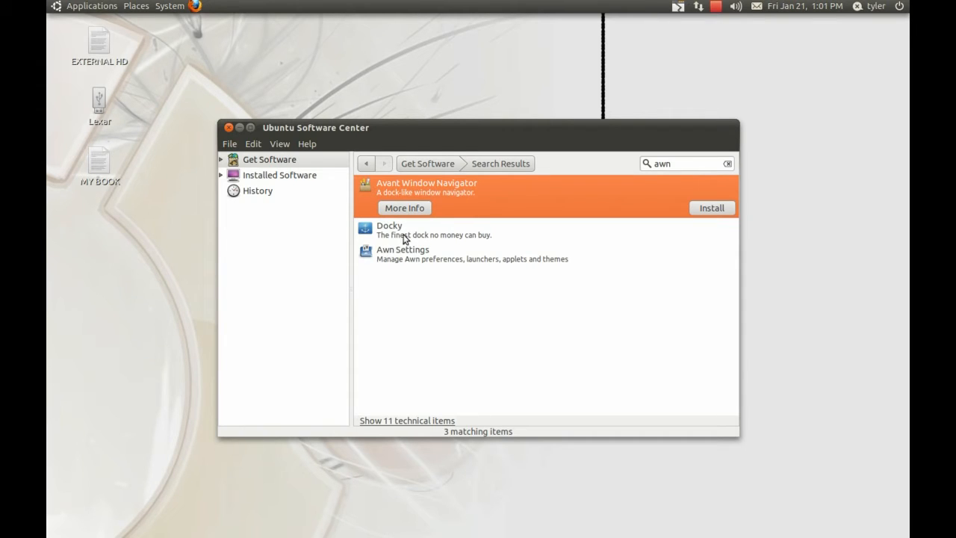
mouse_move(452, 267)
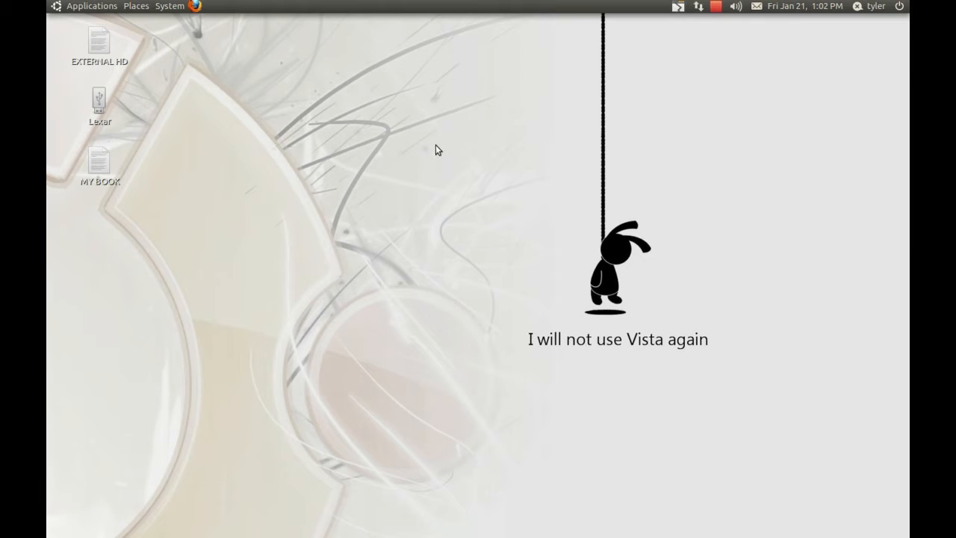
mouse_move(385, 141)
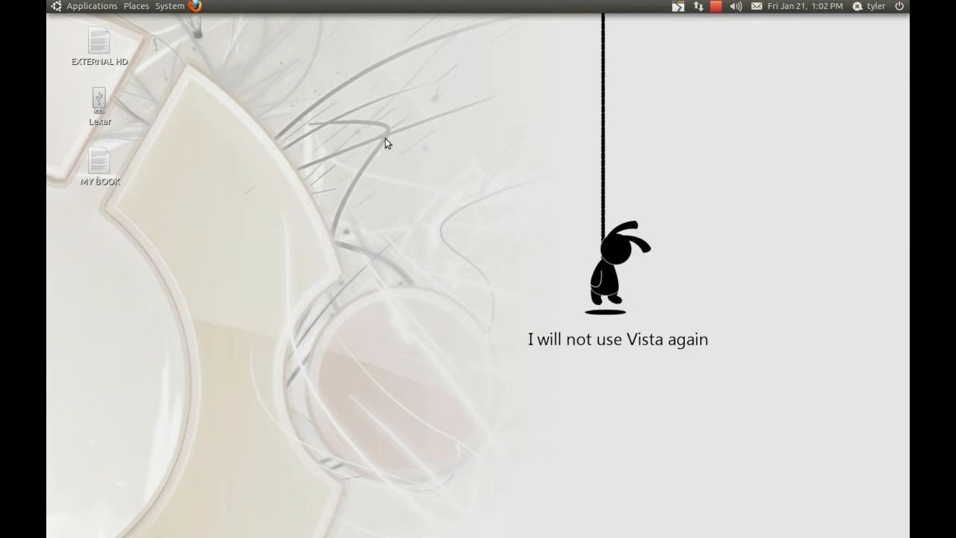
mouse_move(465, 12)
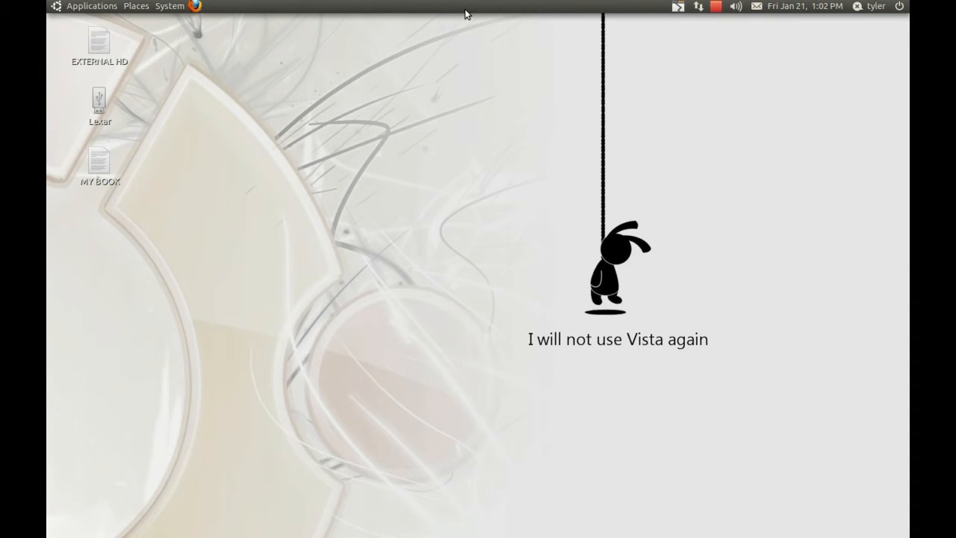
mouse_move(407, 176)
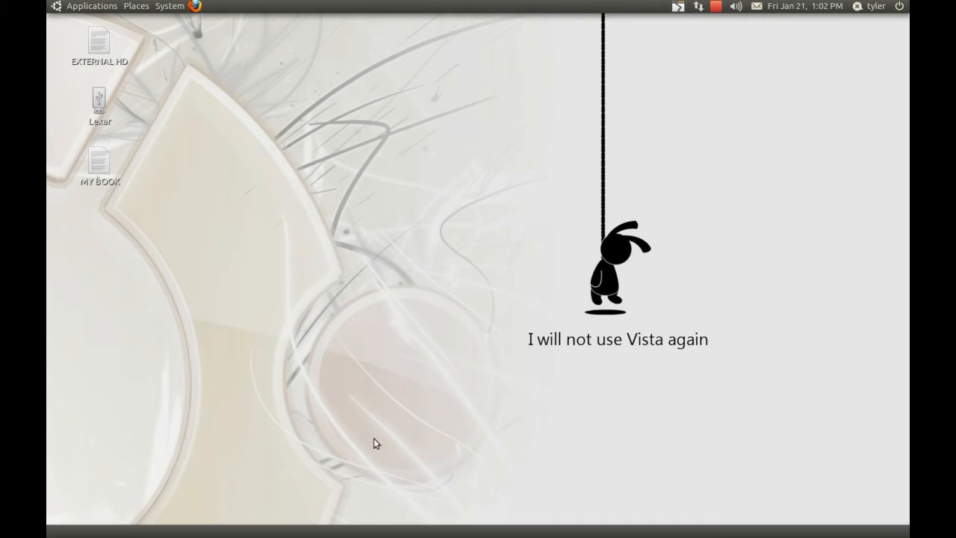
mouse_move(390, 515)
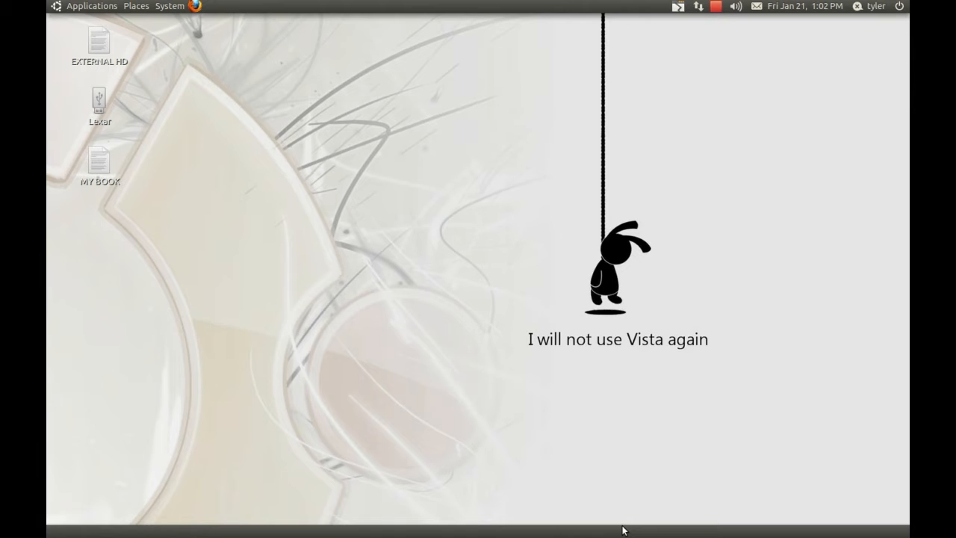
mouse_move(613, 528)
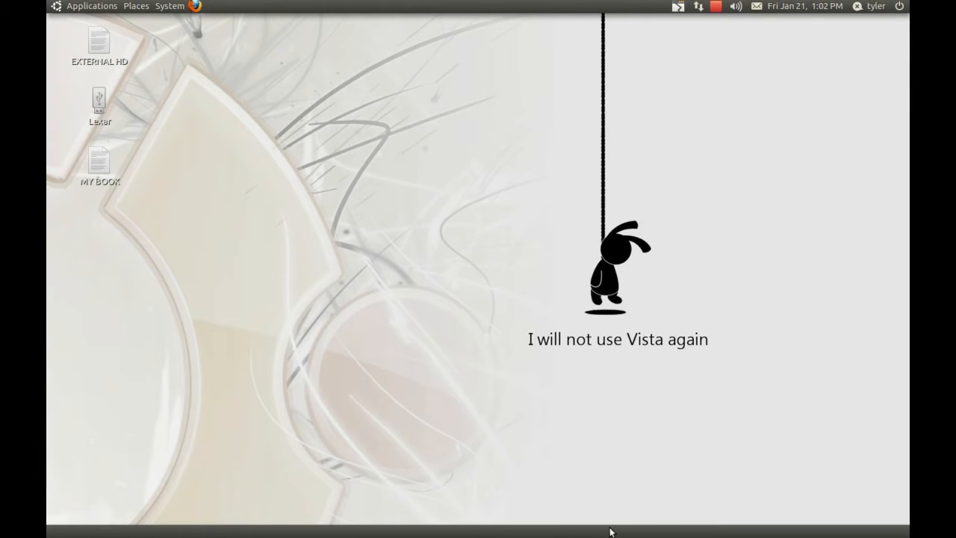
- From the bottom panel's Add to Panel dialog, search 'Show' and add the Show Desktop applet
right_click(612, 530)
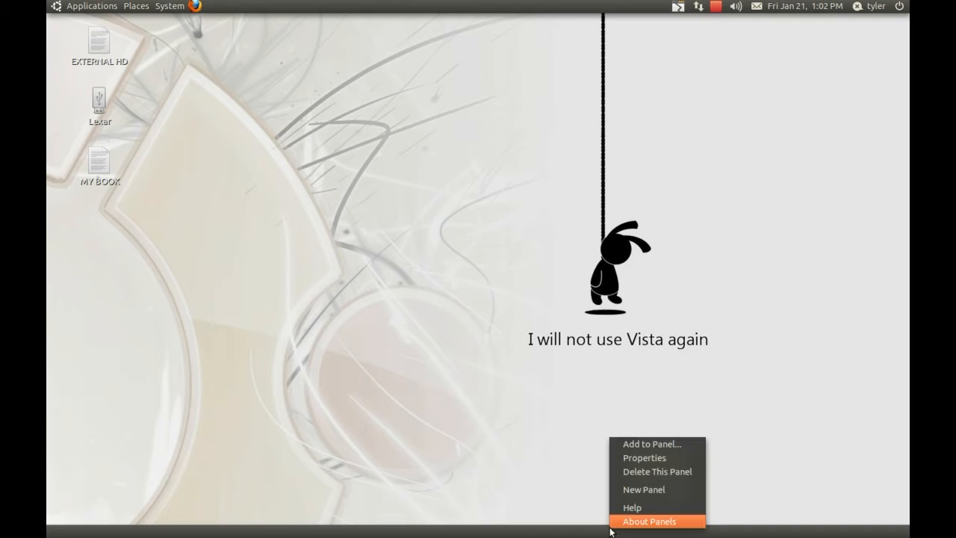
mouse_move(576, 522)
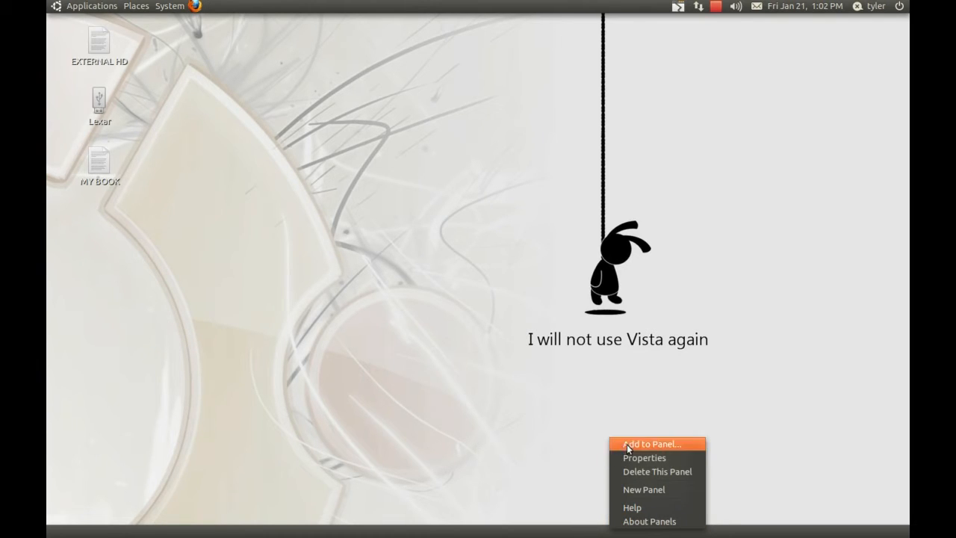
click(656, 444)
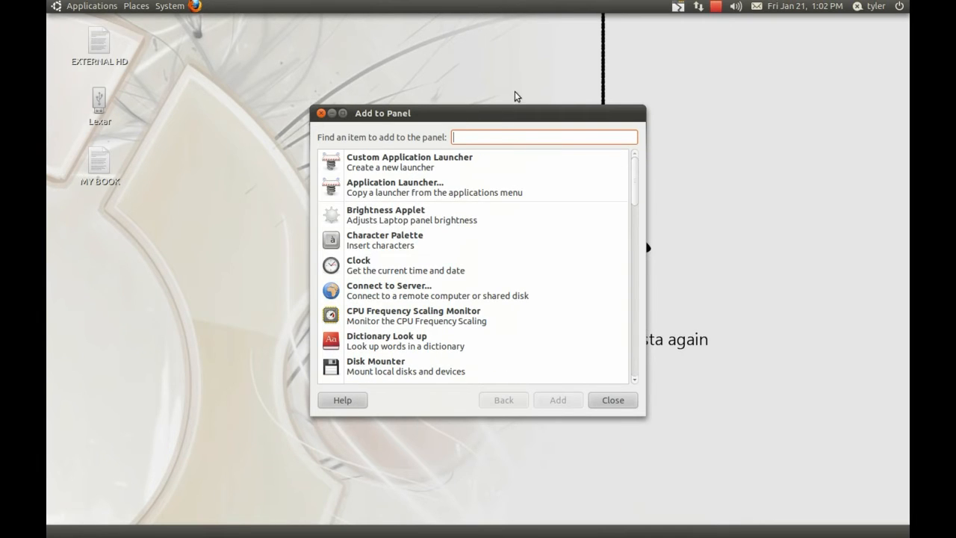
text(S)
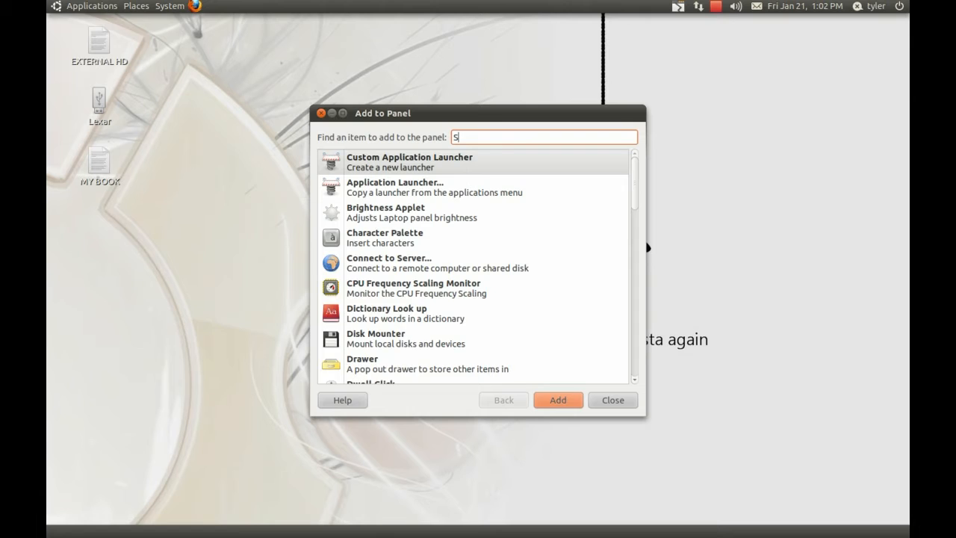
text(how)
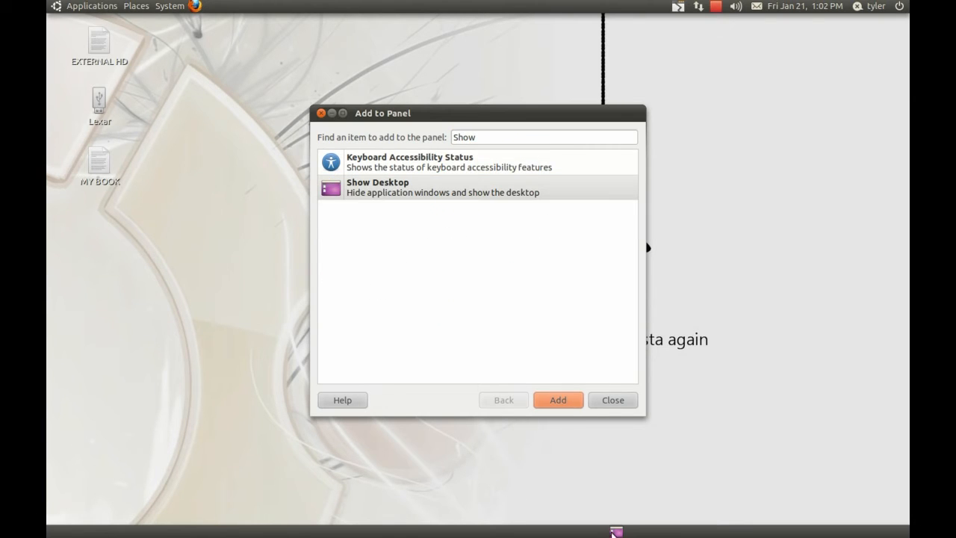
right_click(616, 529)
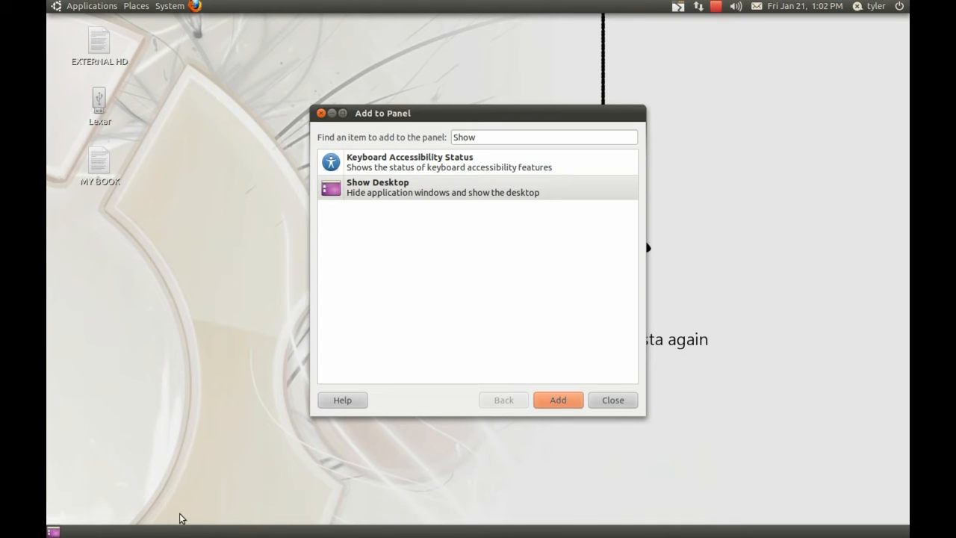
mouse_move(510, 481)
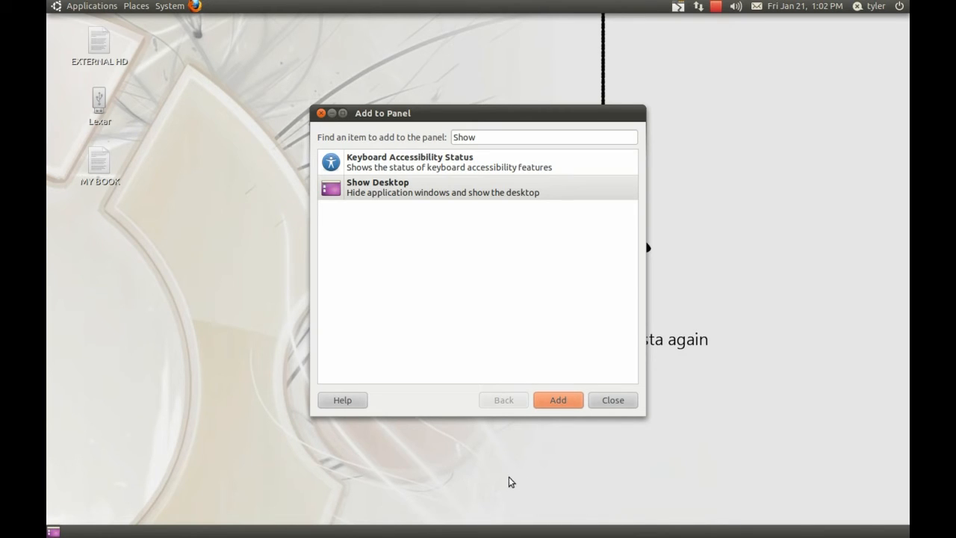
mouse_move(179, 272)
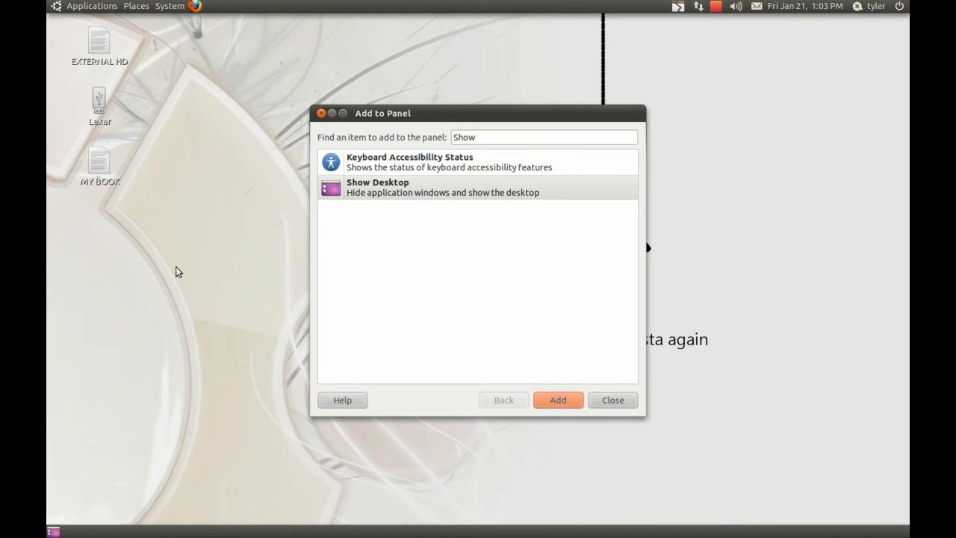
mouse_move(637, 33)
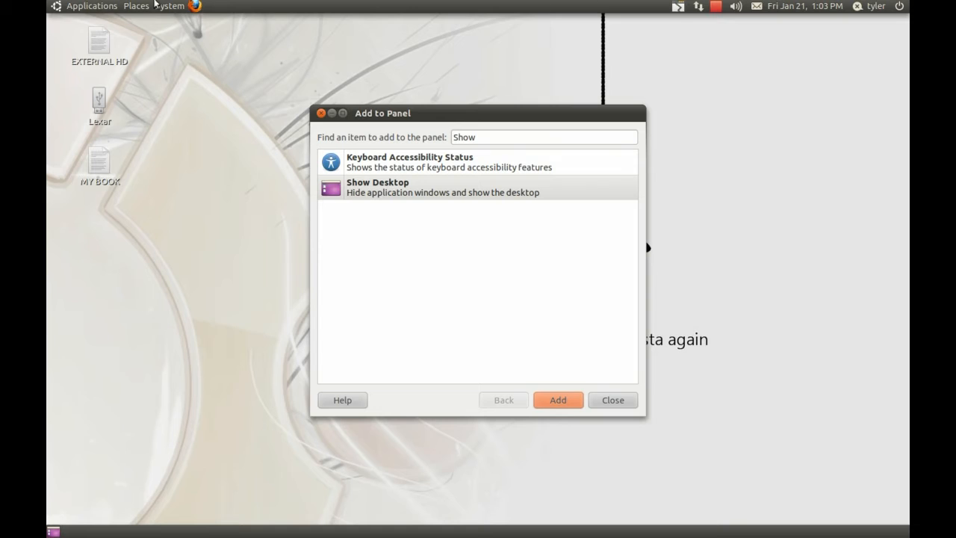
mouse_move(403, 105)
text(W)
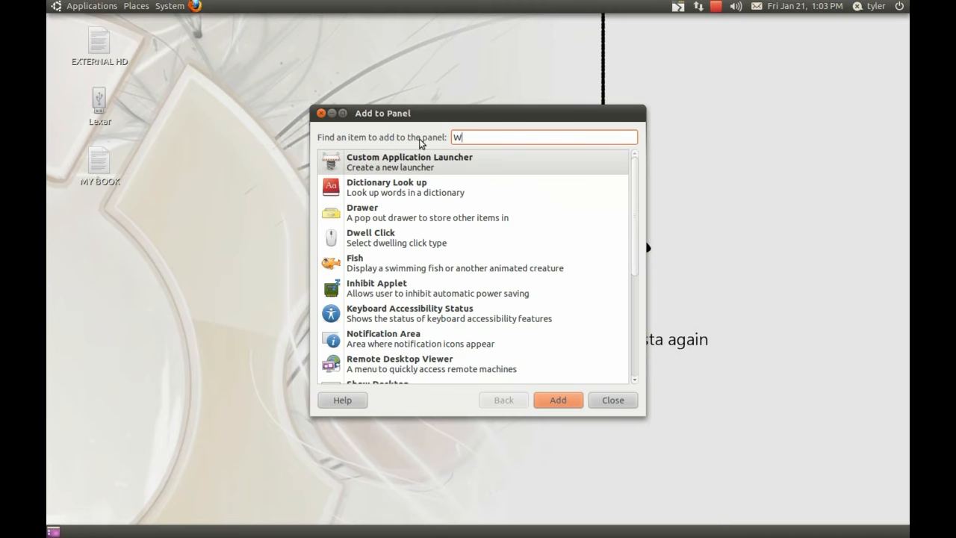
- Search 'Window List' in Add to Panel and add it to the bottom panel
text(indow L)
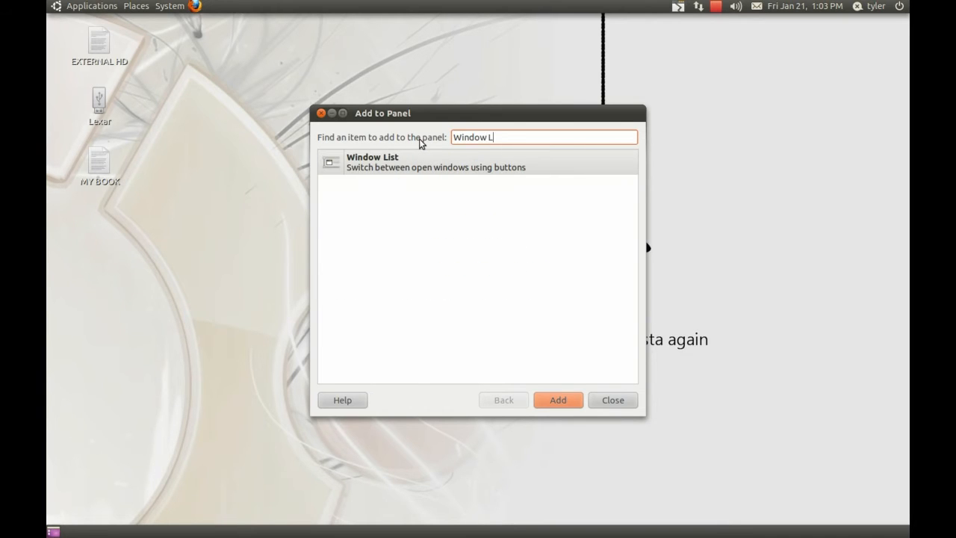
text(ist)
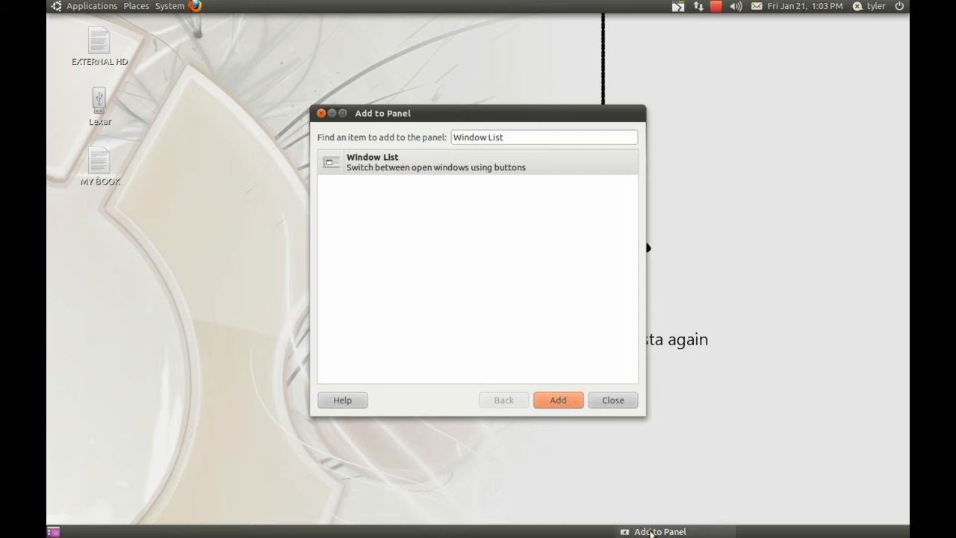
right_click(651, 531)
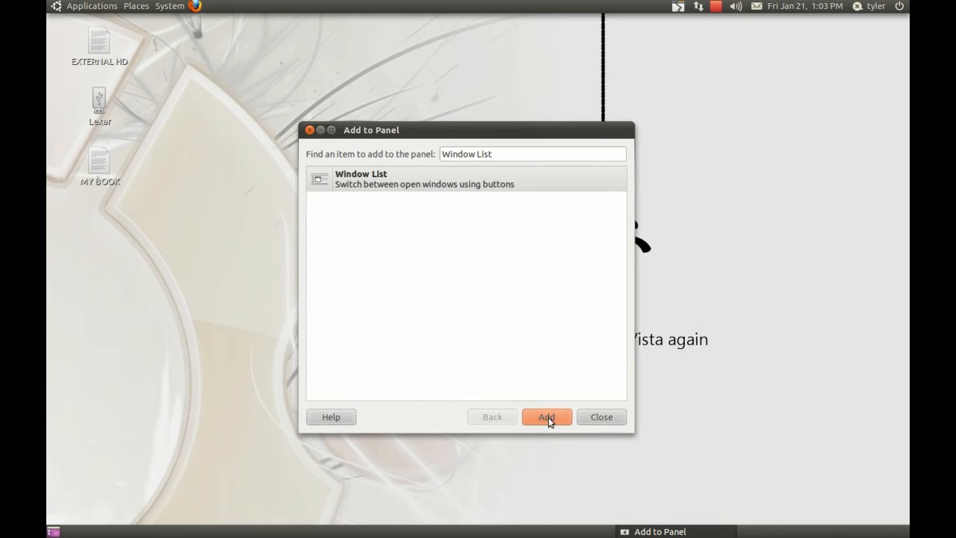
mouse_move(502, 130)
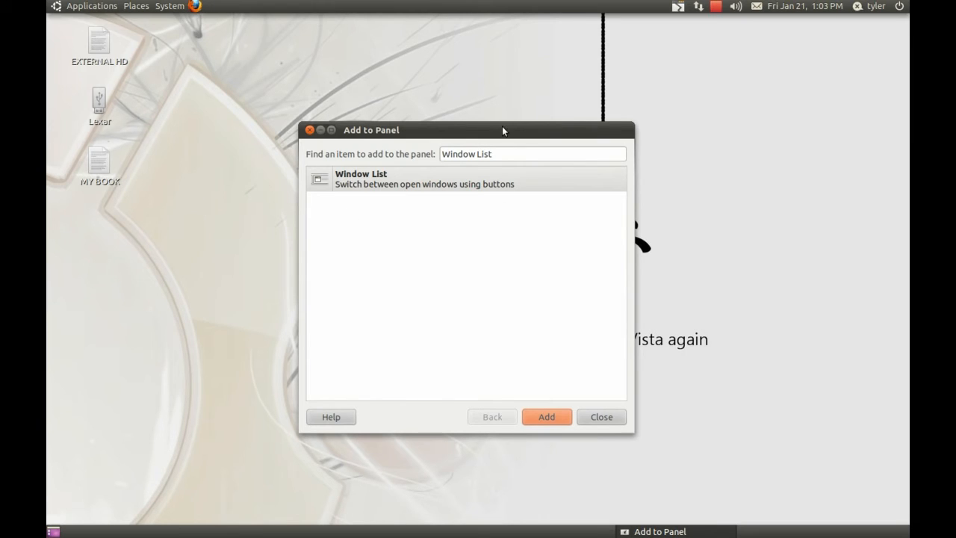
- Search and add 'Trash', then 'Workspace Switcher', to the bottom panel
text(T)
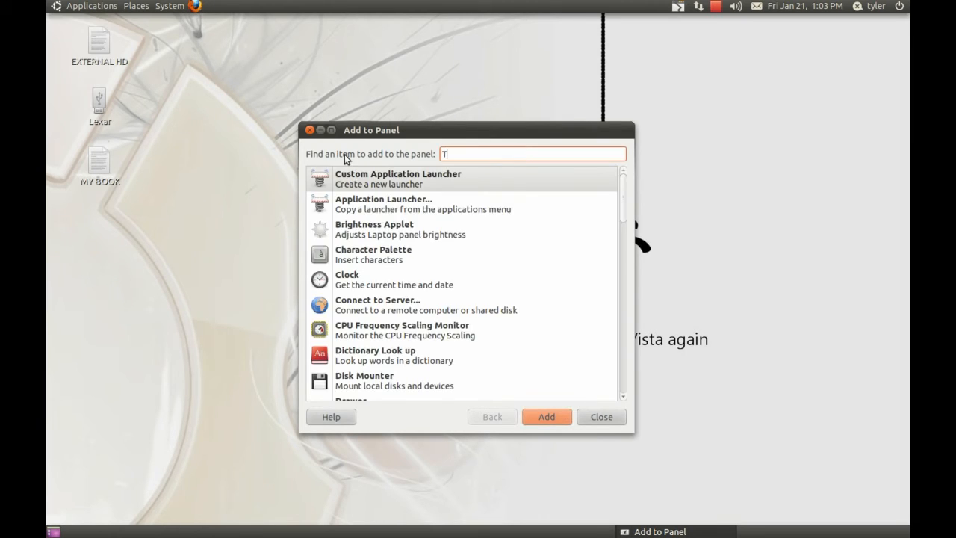
text(rash)
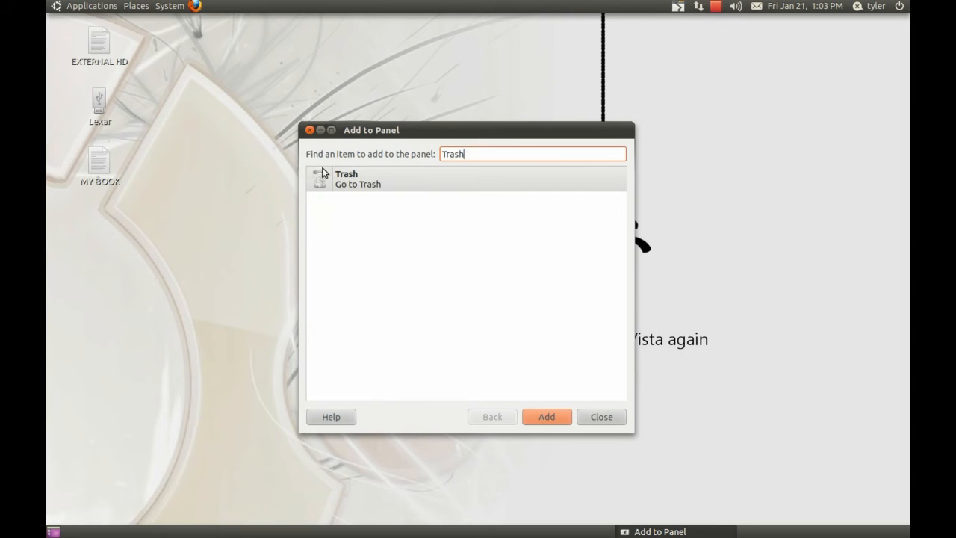
click(466, 179)
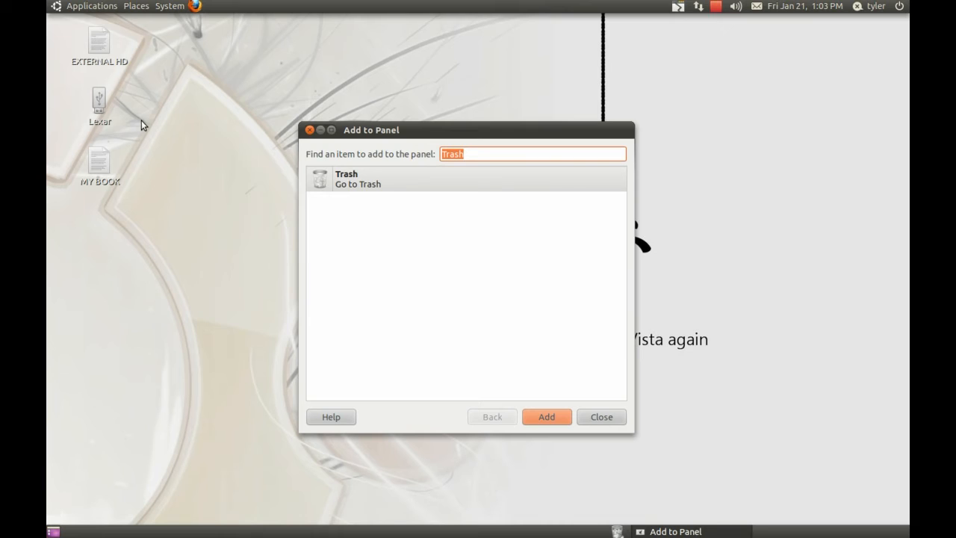
text(Workspace)
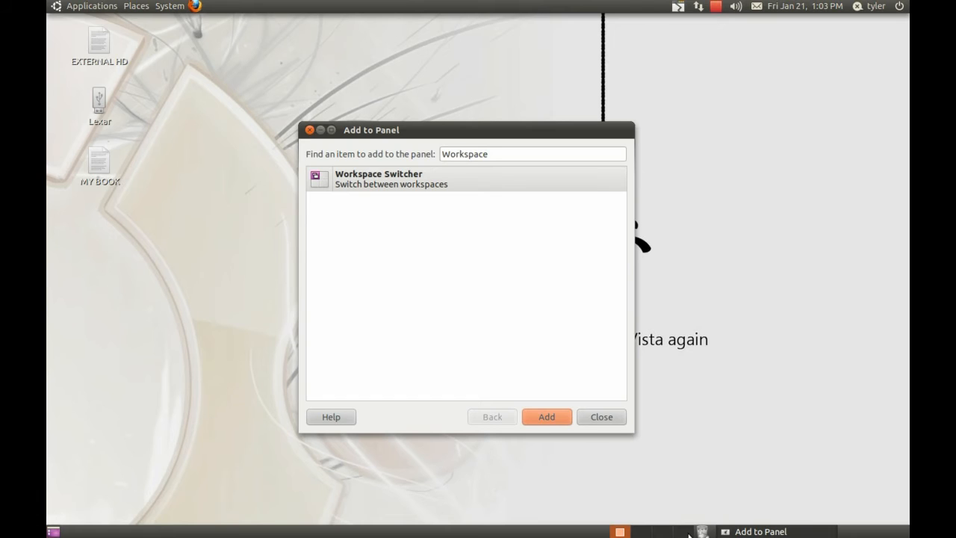
click(600, 417)
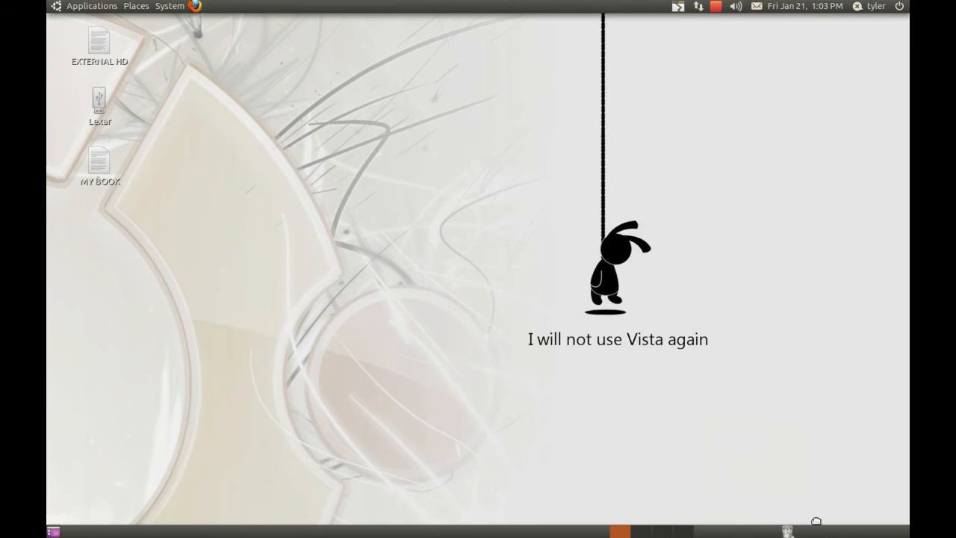
- Move the Workspace Switcher and Trash applets to the far right end of the bottom panel
right_click(801, 522)
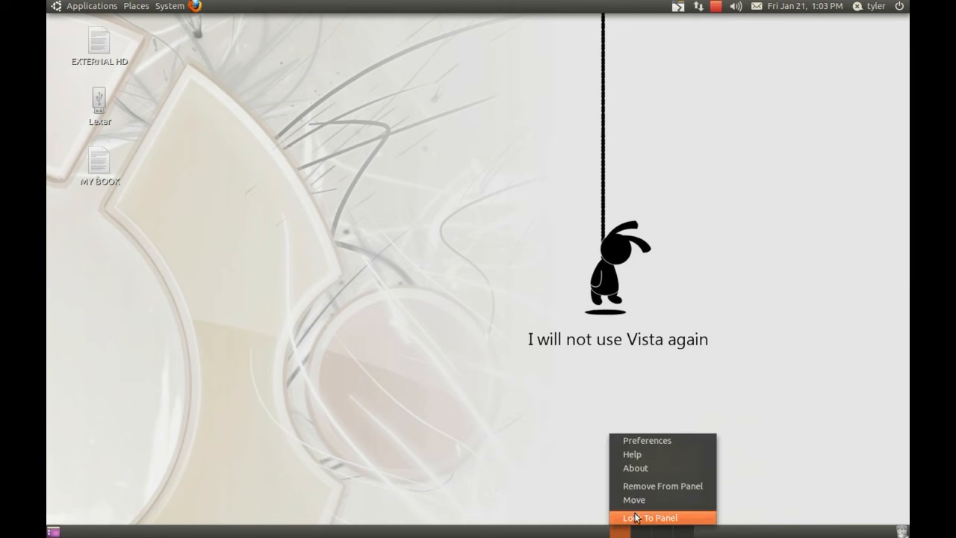
click(642, 516)
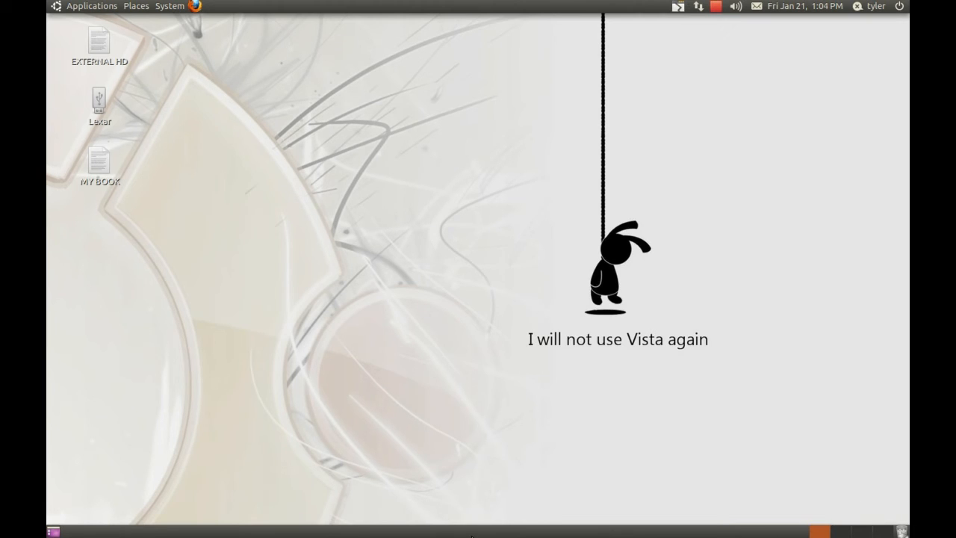
right_click(844, 537)
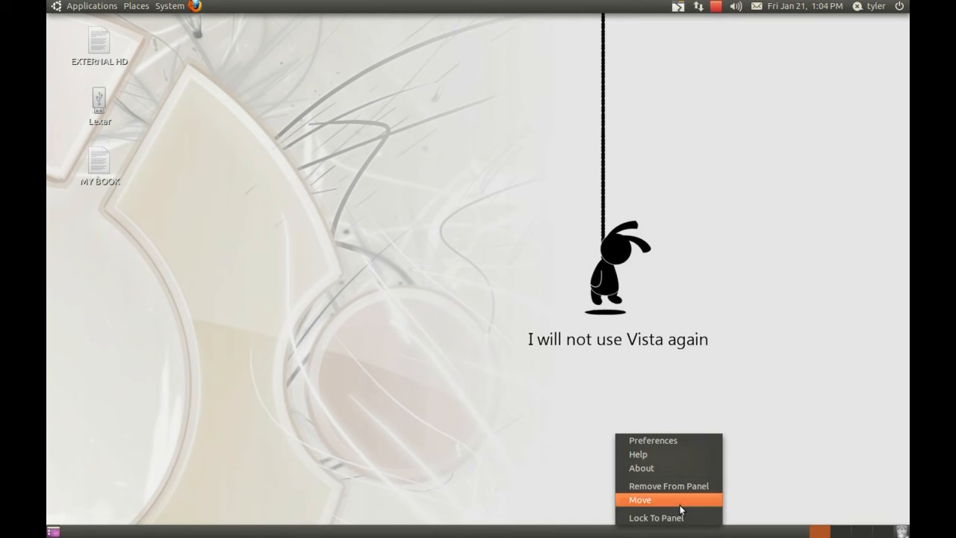
click(648, 500)
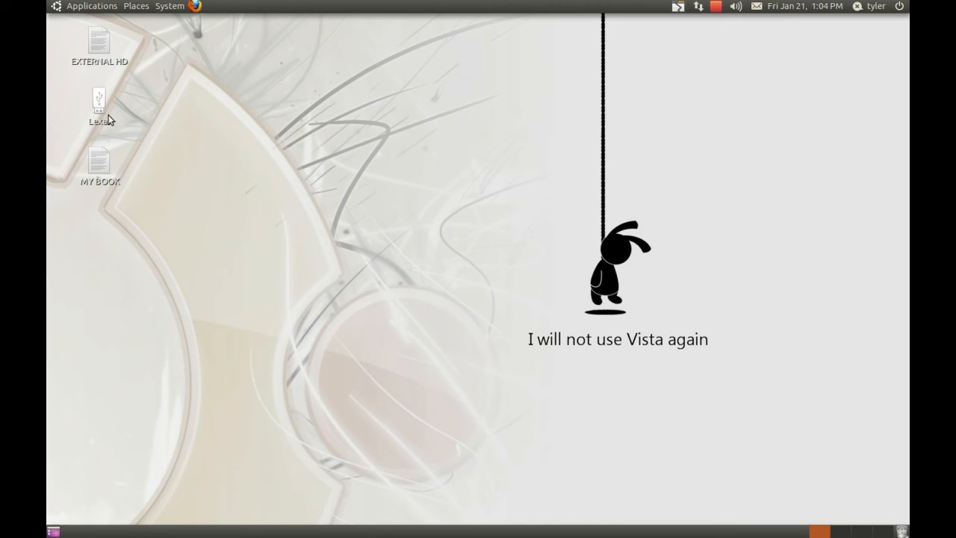
- Launch Calculator and Simple Scan from the Applications menu
click(93, 6)
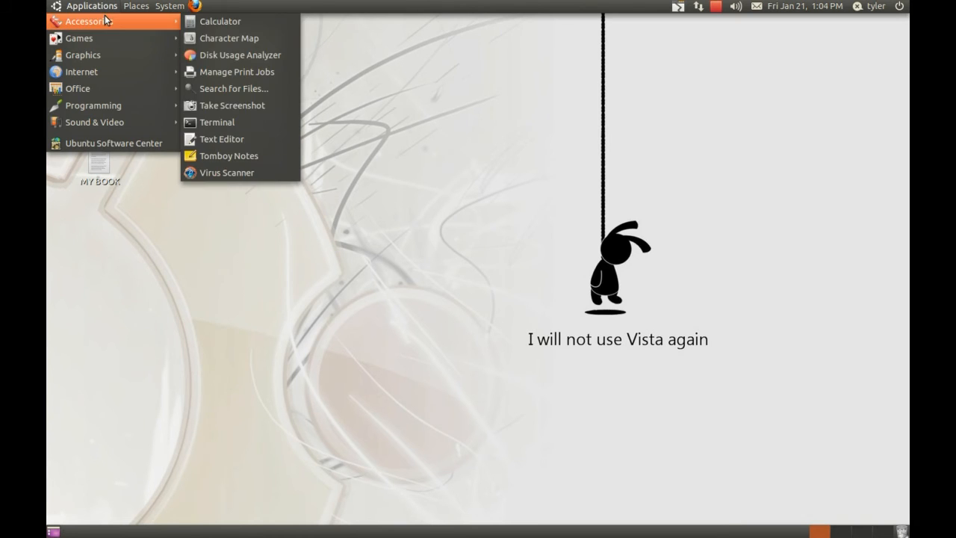
click(218, 21)
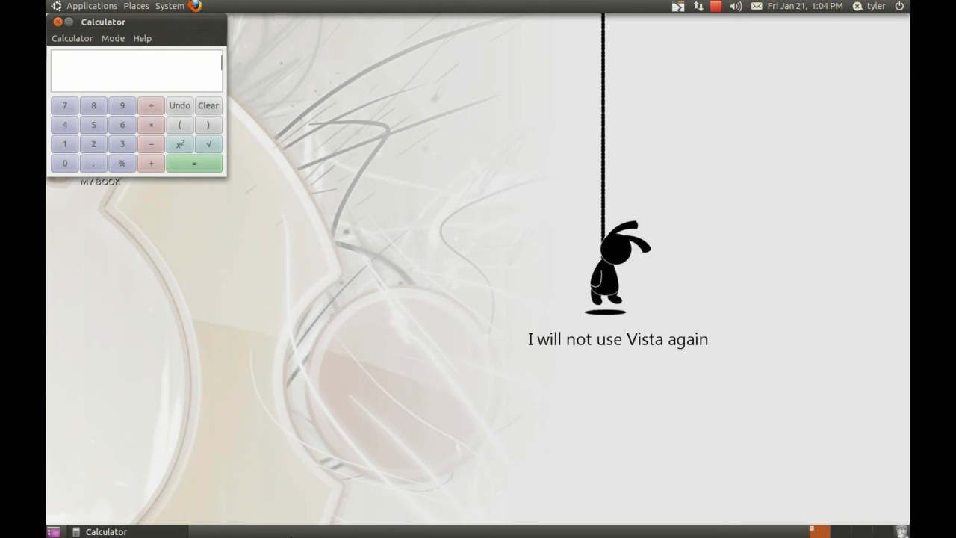
click(91, 6)
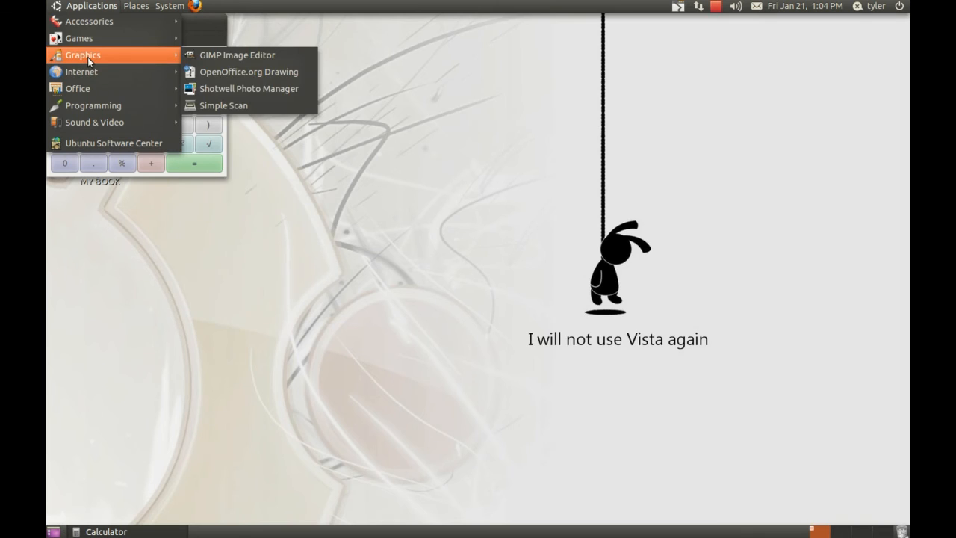
mouse_move(233, 105)
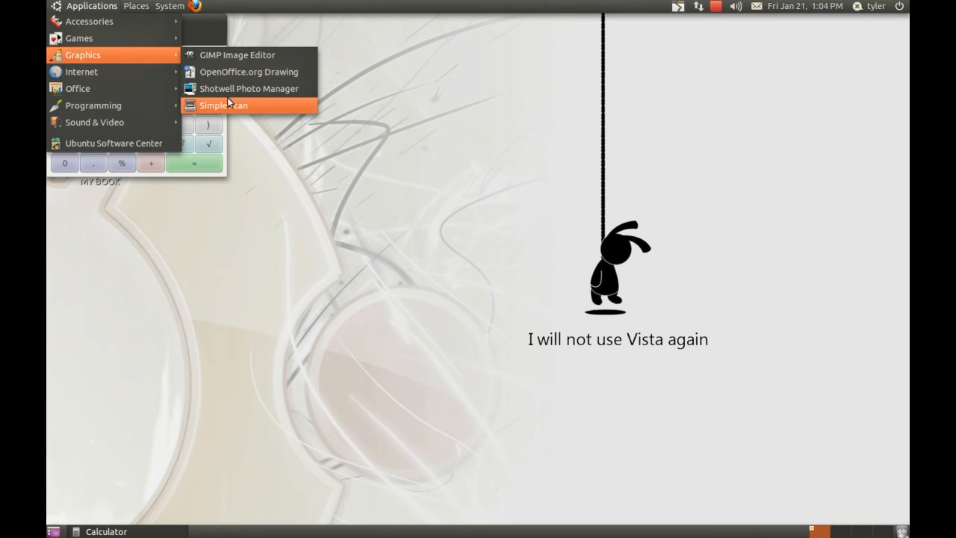
click(227, 105)
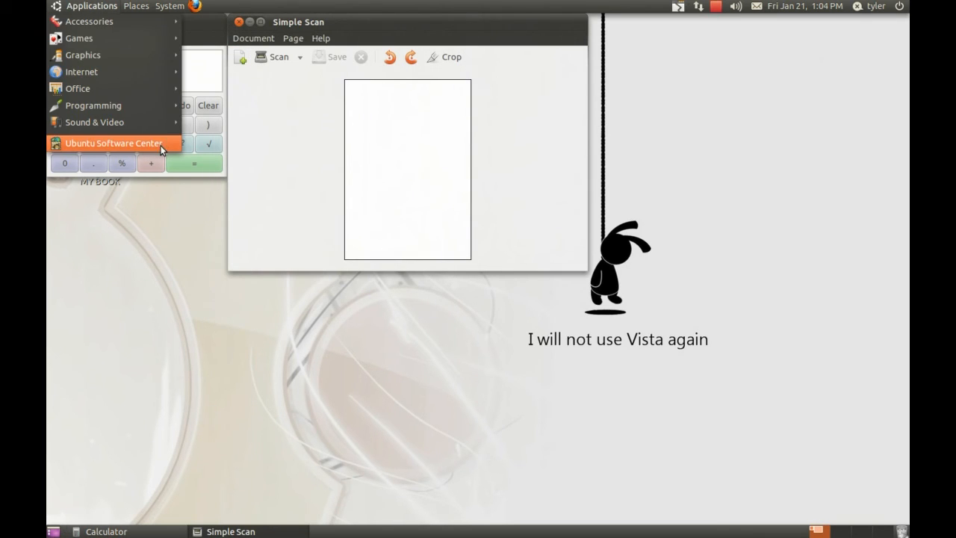
- Launch another test app and Skype so they appear in the bottom window list
click(113, 143)
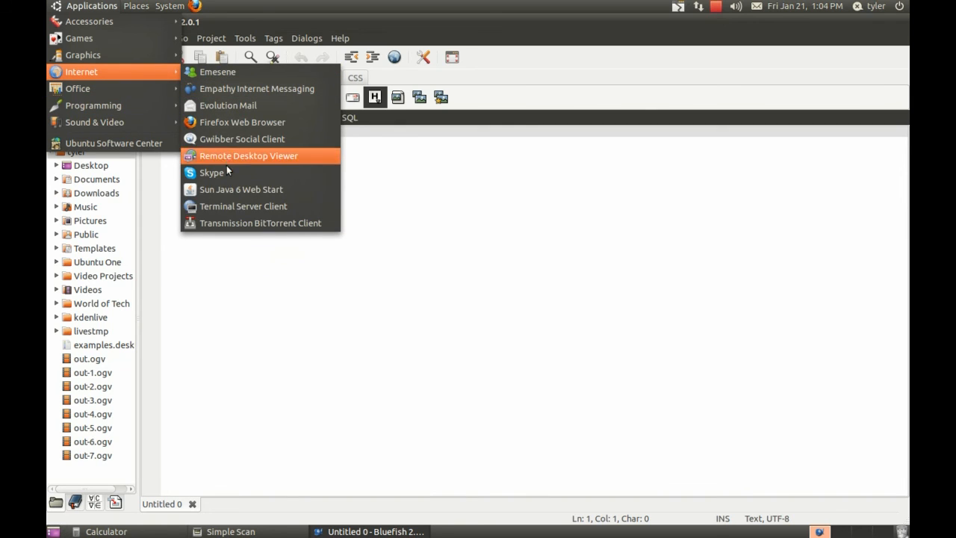
click(269, 176)
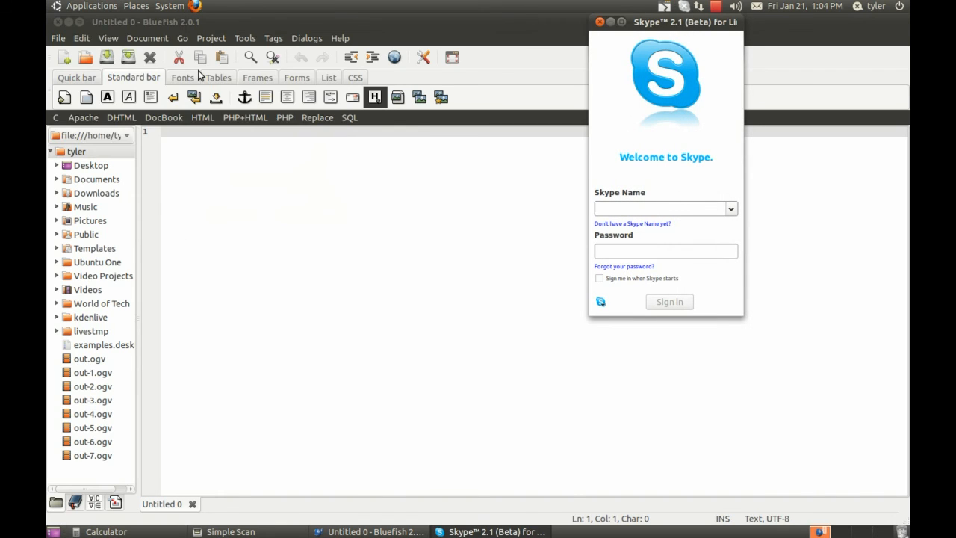
click(92, 6)
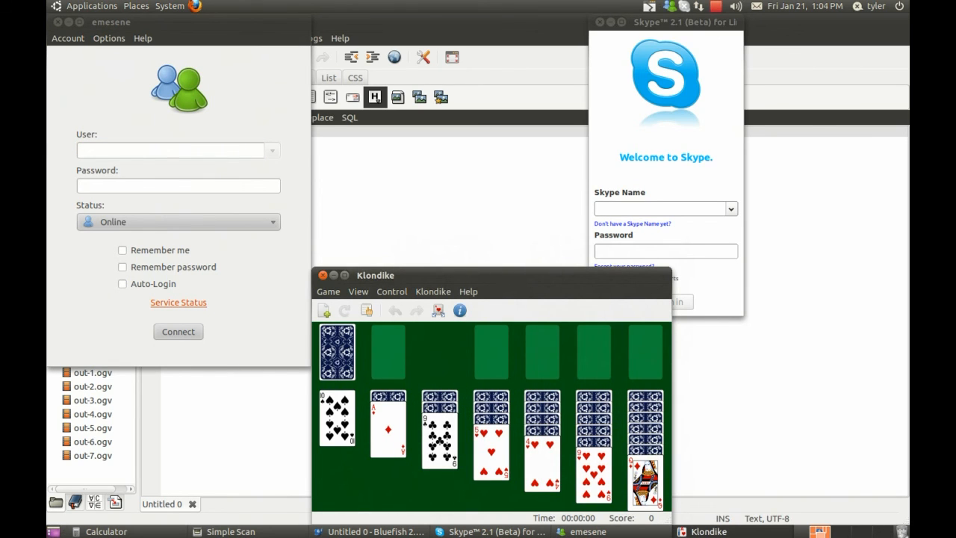
mouse_move(438, 311)
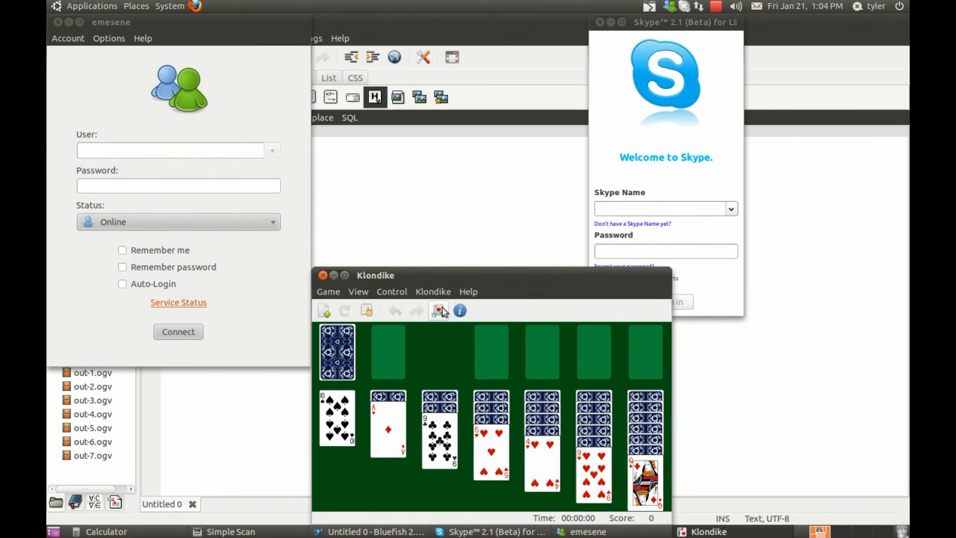